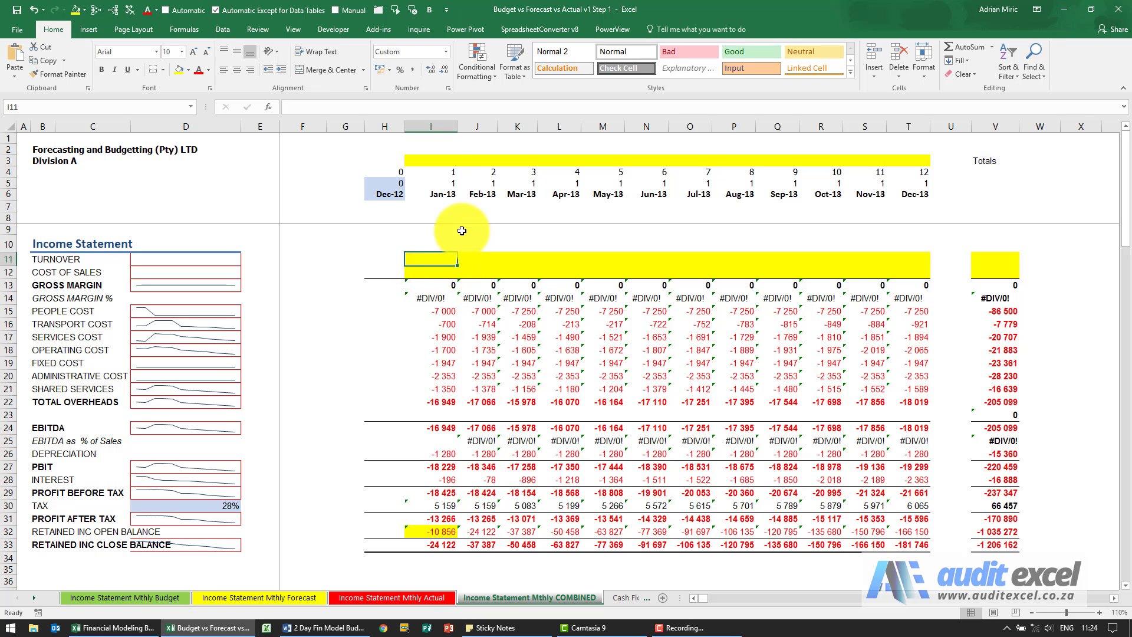
Step: Build =IF('Income Statement Mthly Actual'!I11="","Forecast","Actual") in I3 via Insert Function
left_click(434, 160)
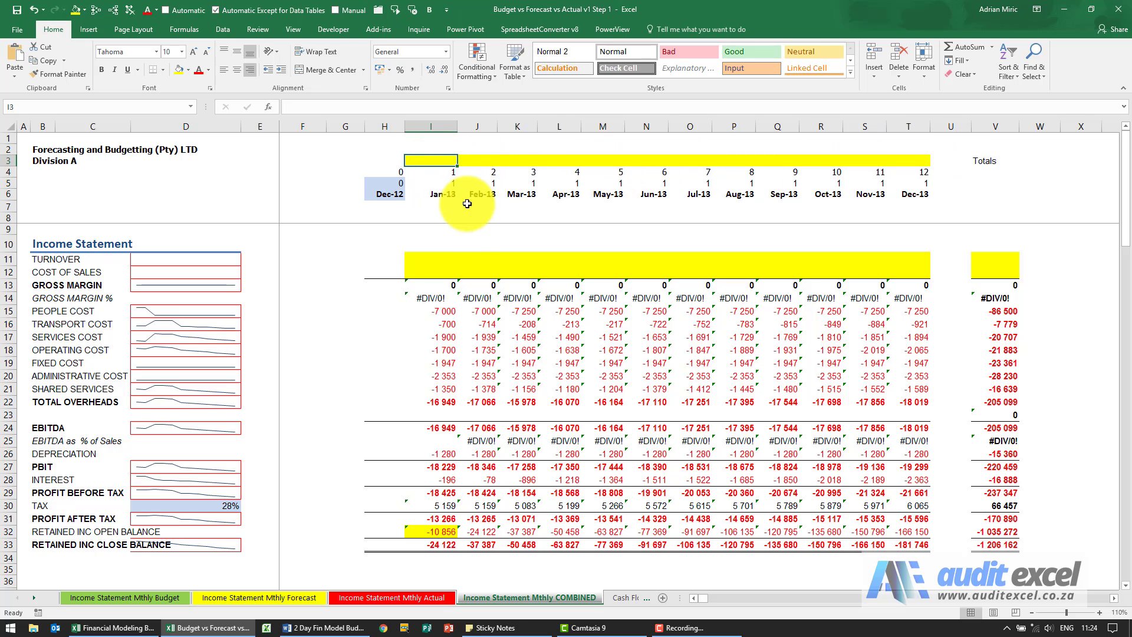
mouse_move(453, 276)
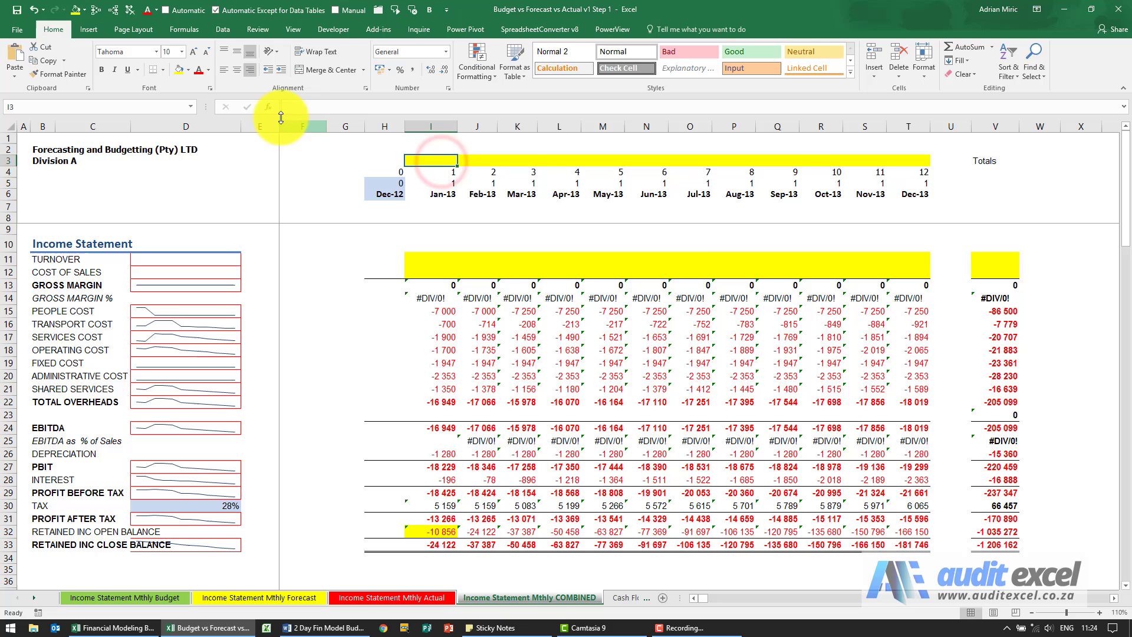
left_click(269, 106)
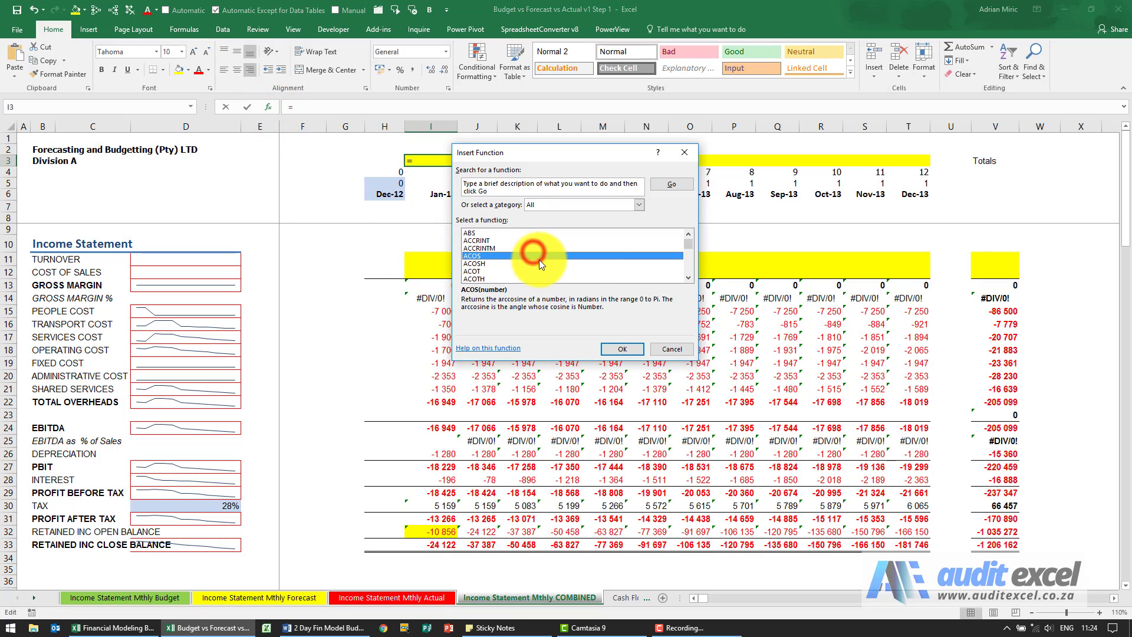
left_click(622, 348)
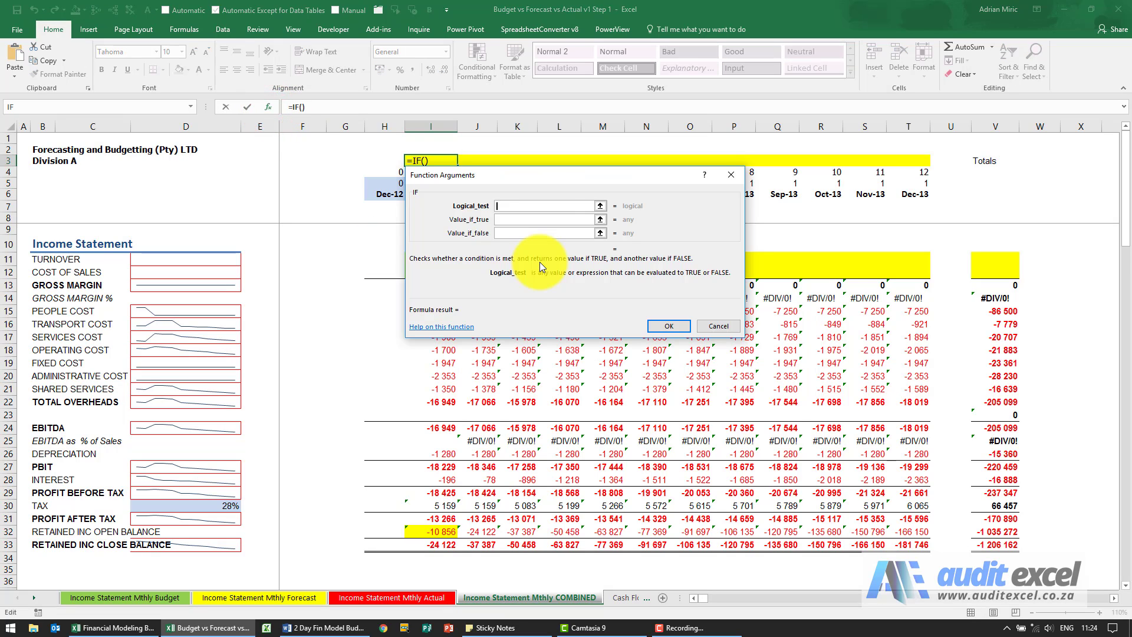
left_click_drag(537, 174, 754, 157)
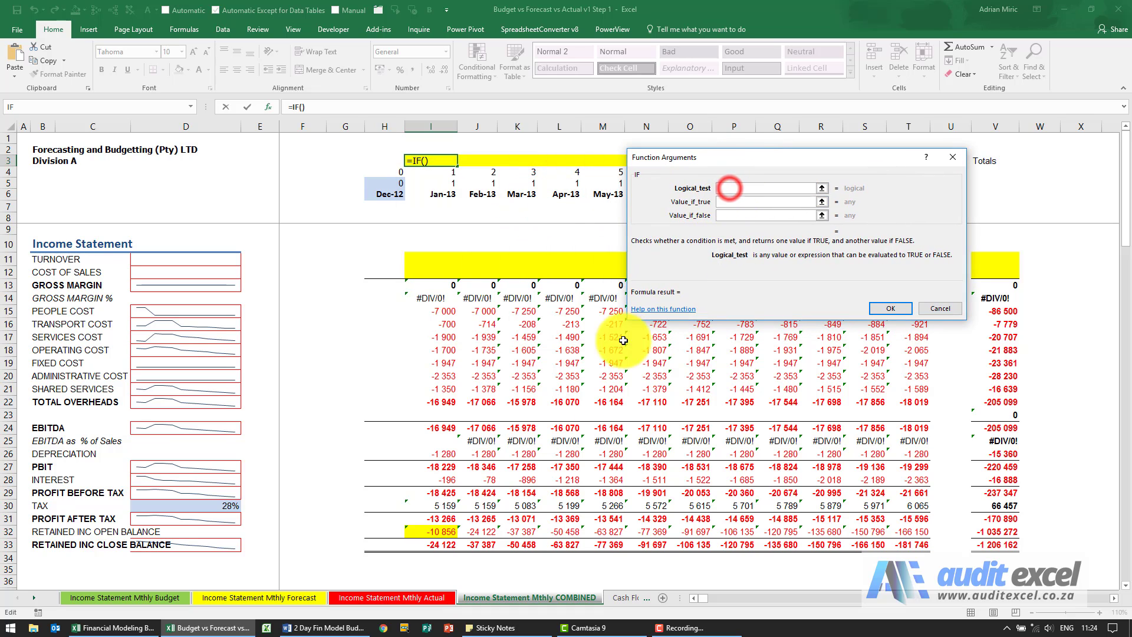
left_click(391, 597)
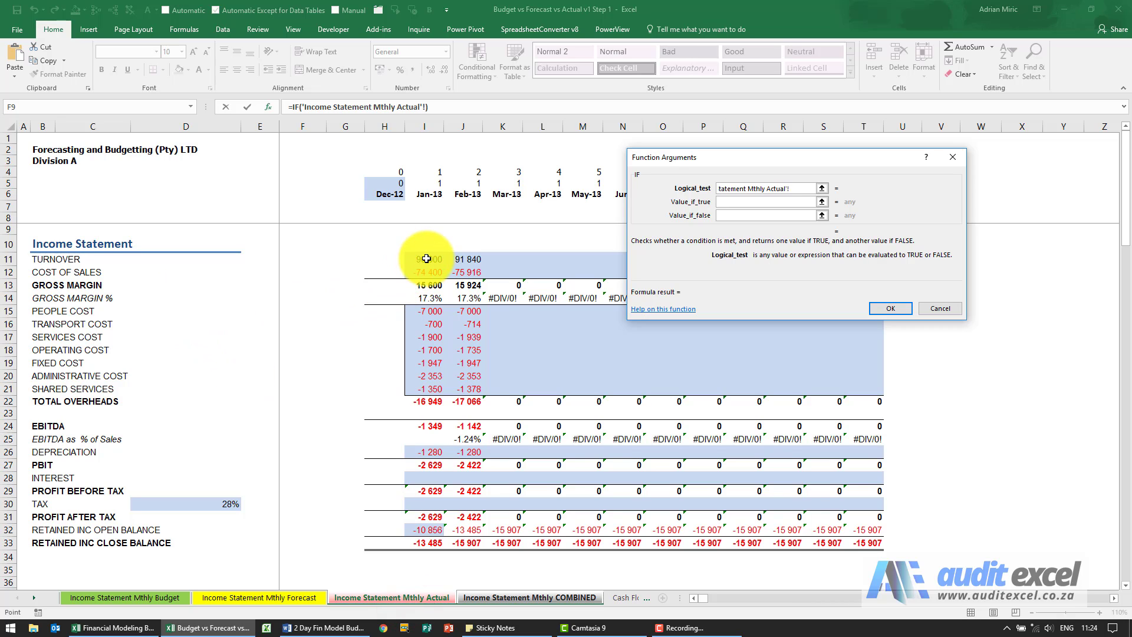
left_click(424, 258)
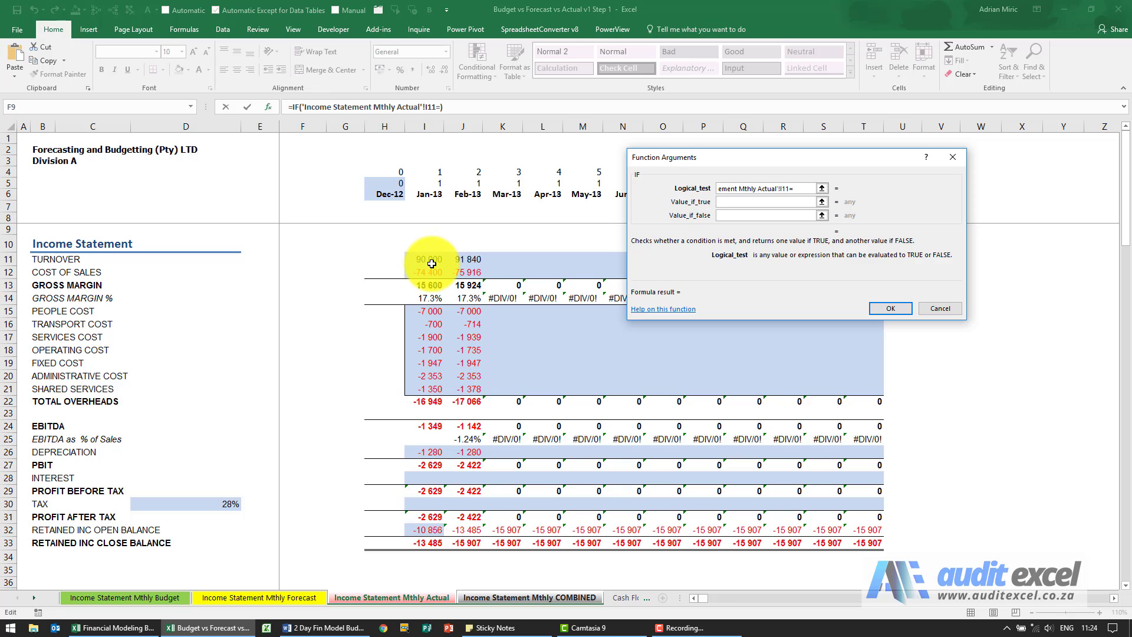
type("\"\"")
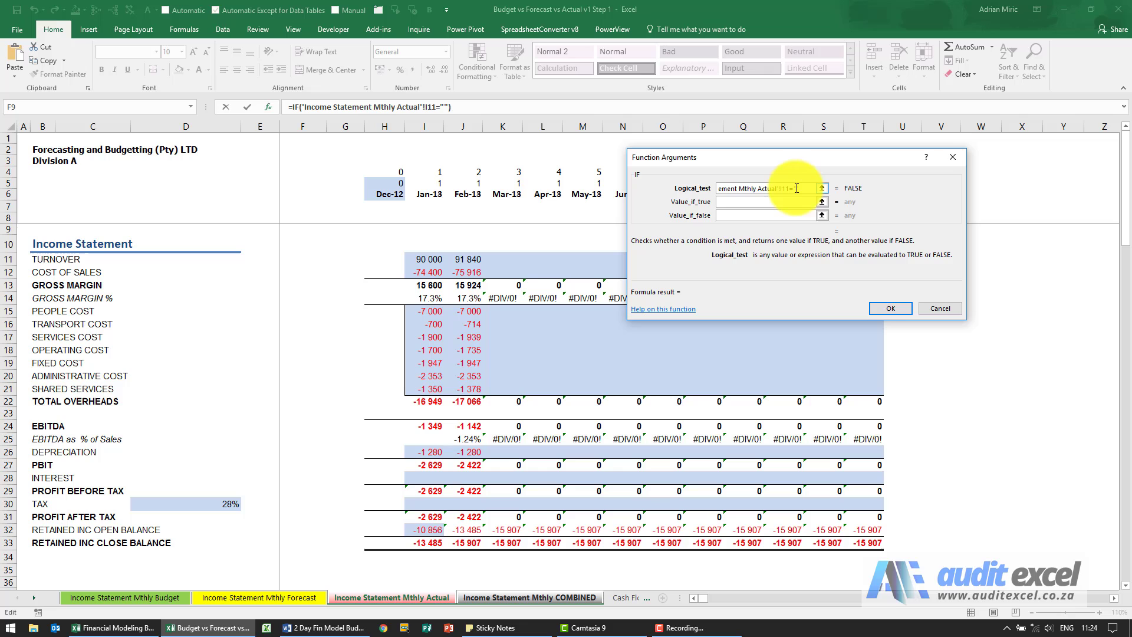
left_click(772, 202)
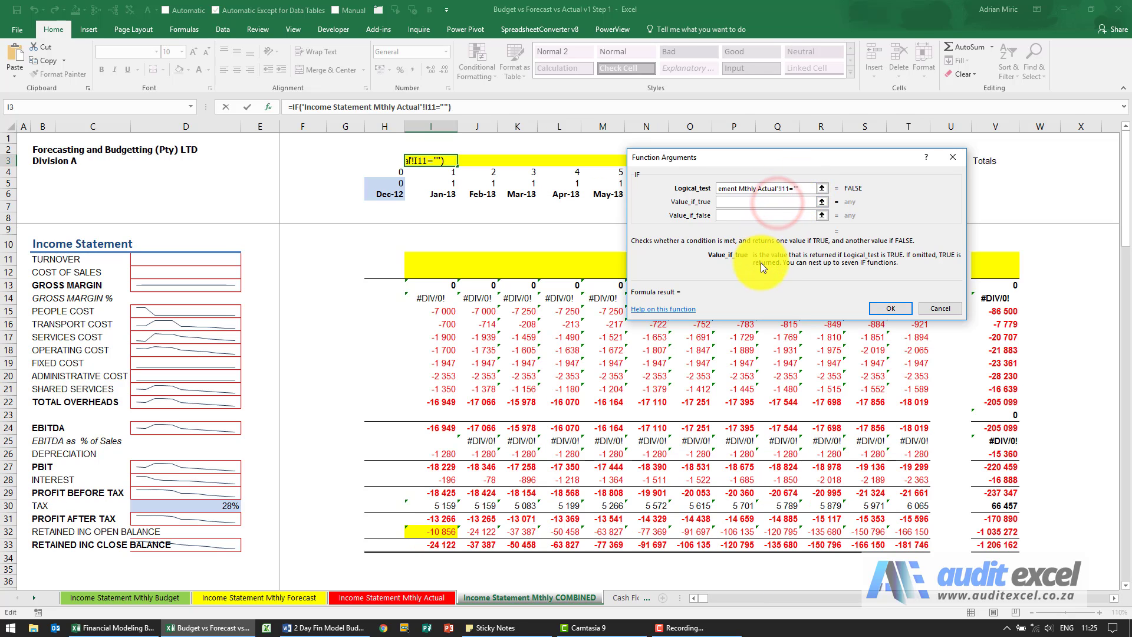
type("\"Forecas)")
left_click(765, 215)
type("\"Actual\"")
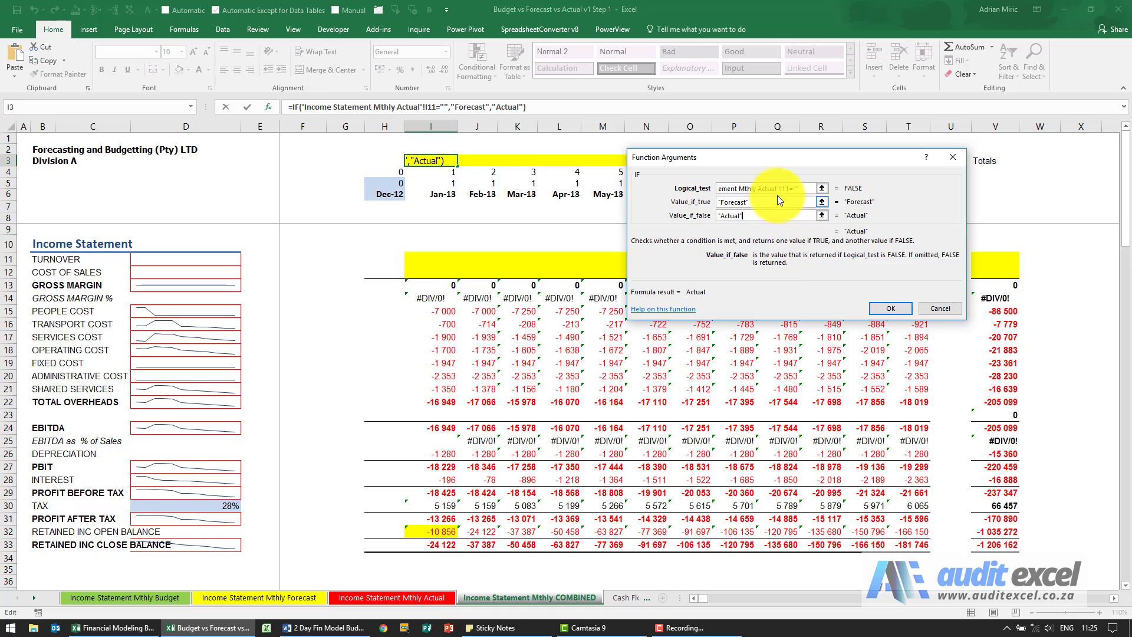
left_click(891, 309)
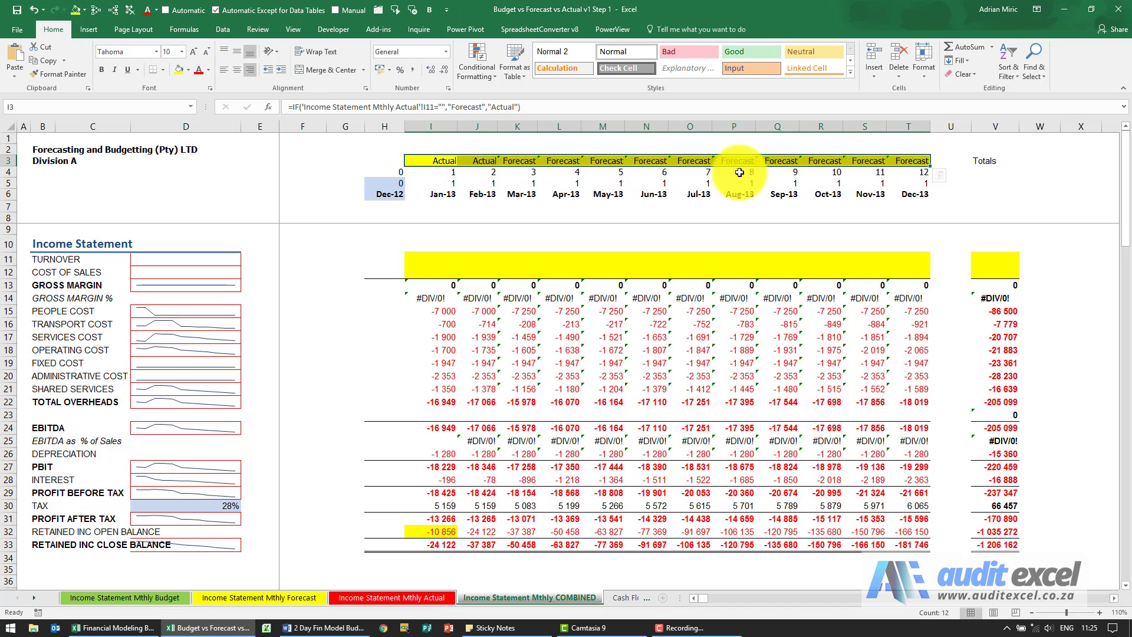
mouse_move(519, 170)
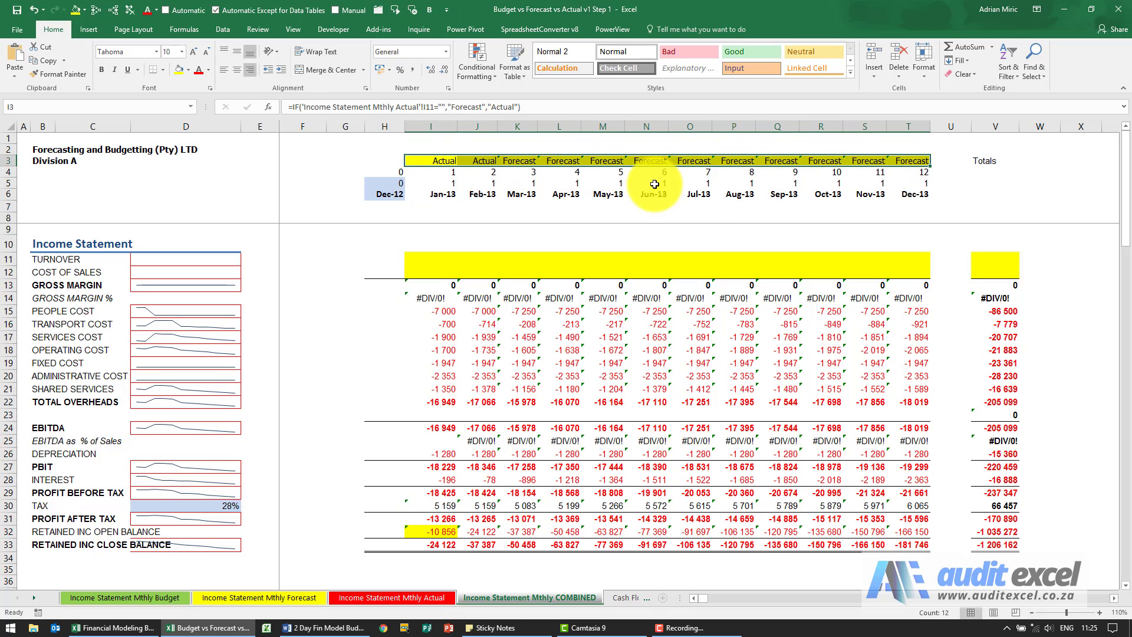
mouse_move(458, 180)
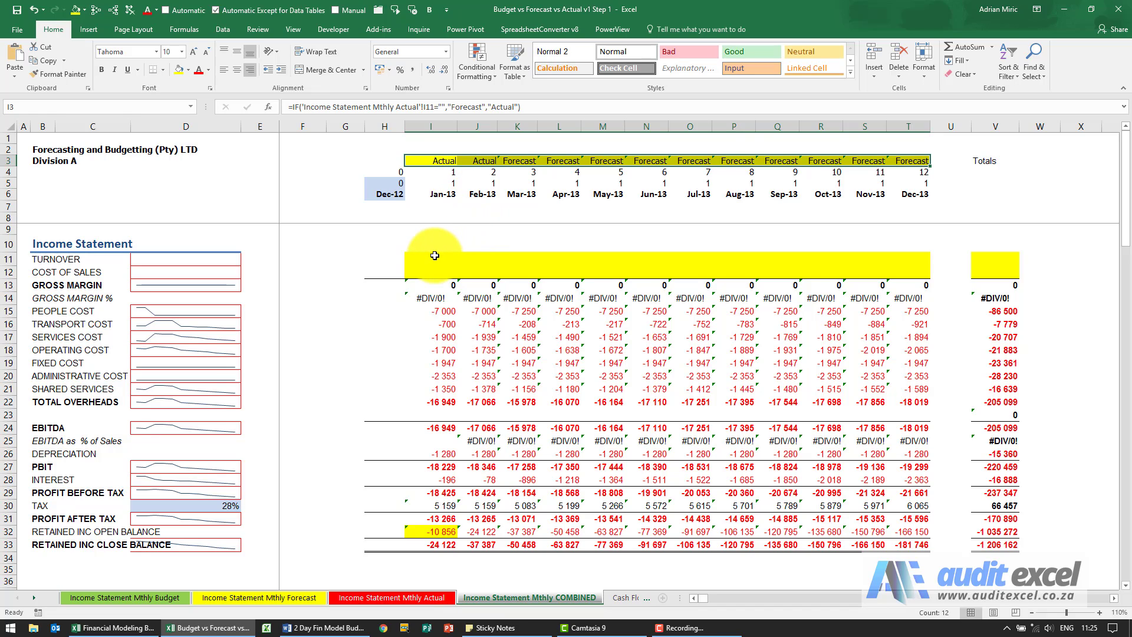
Step: Select the January turnover cell I11 to start its formula
left_click(432, 257)
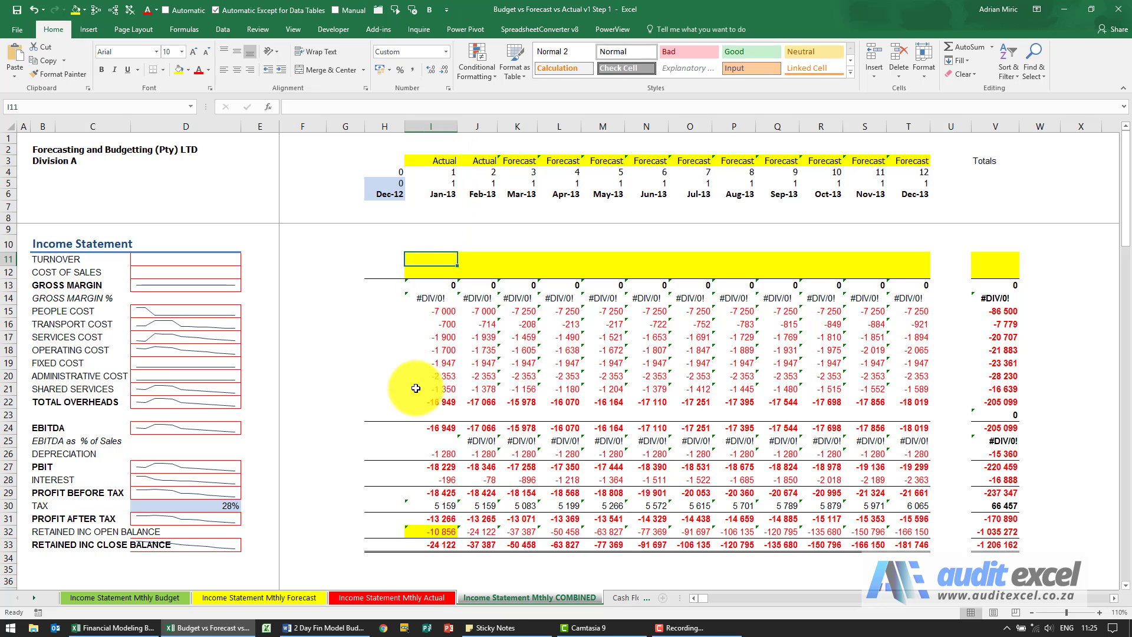
mouse_move(365, 597)
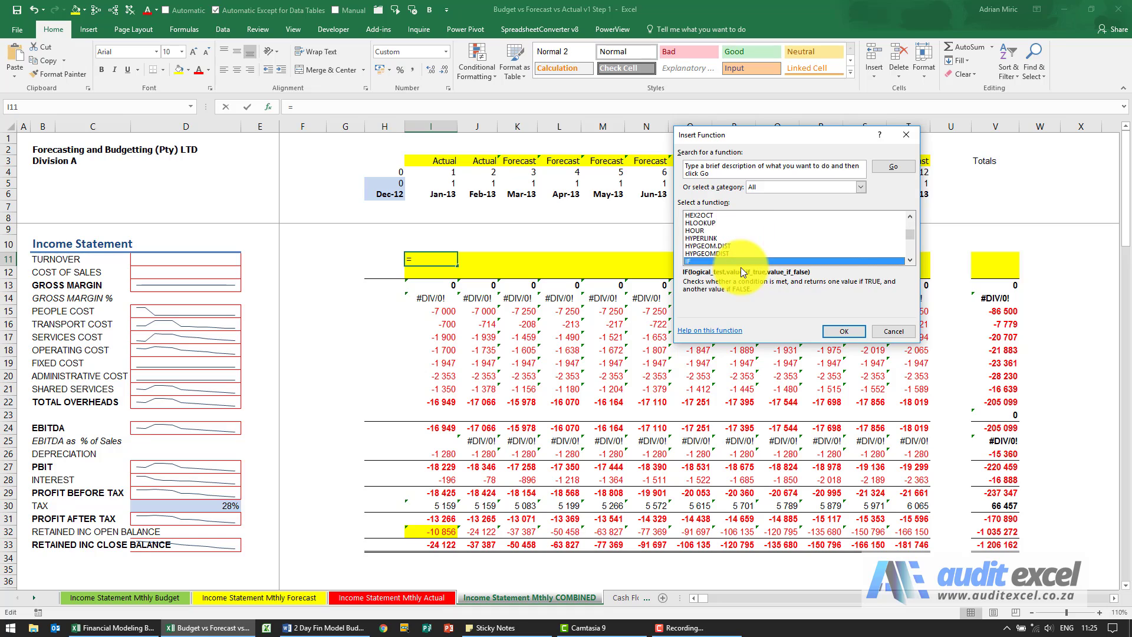
Step: Enter =IF(I$3="Actual", Actual!I11, Forecast!I11) in I11, giving January turnover of 90 000
left_click(843, 330)
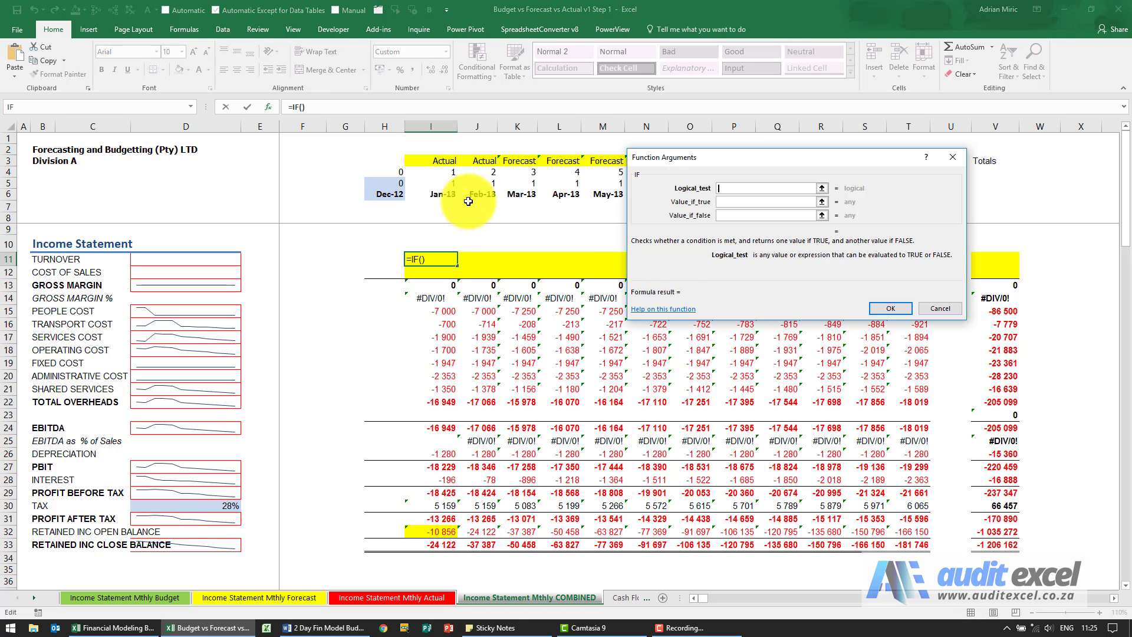
left_click(438, 160)
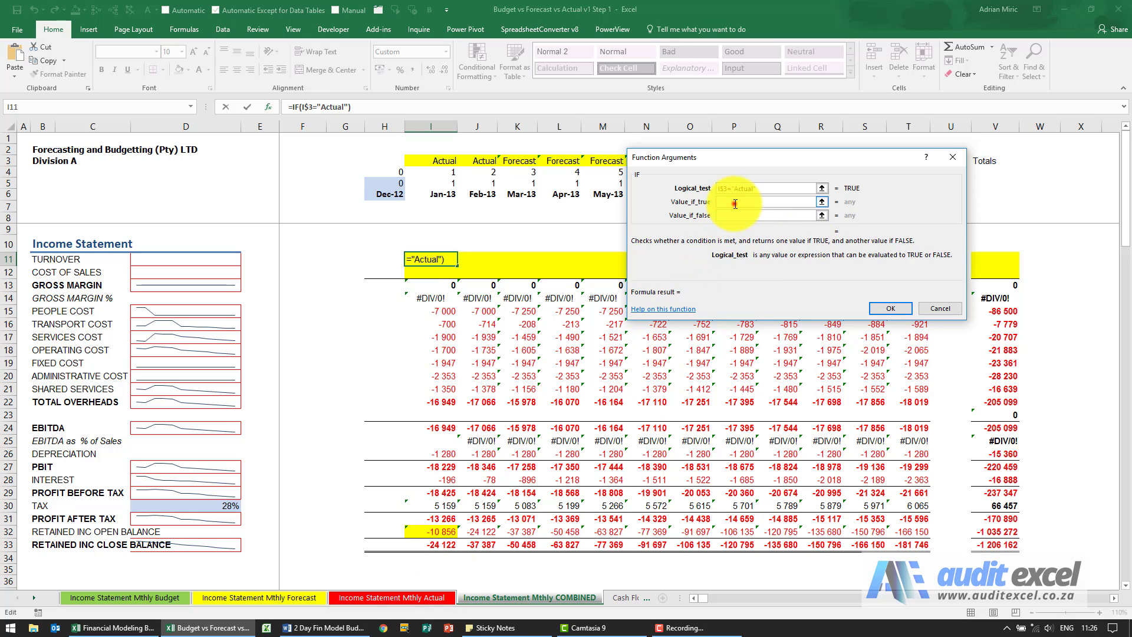
left_click(390, 597)
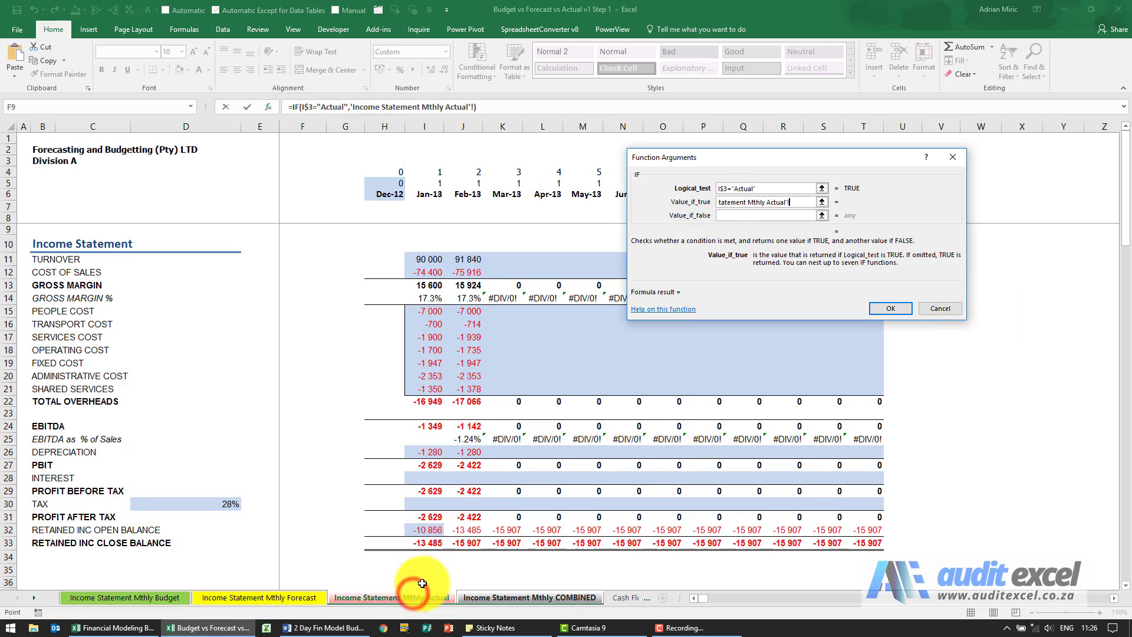
left_click(430, 259)
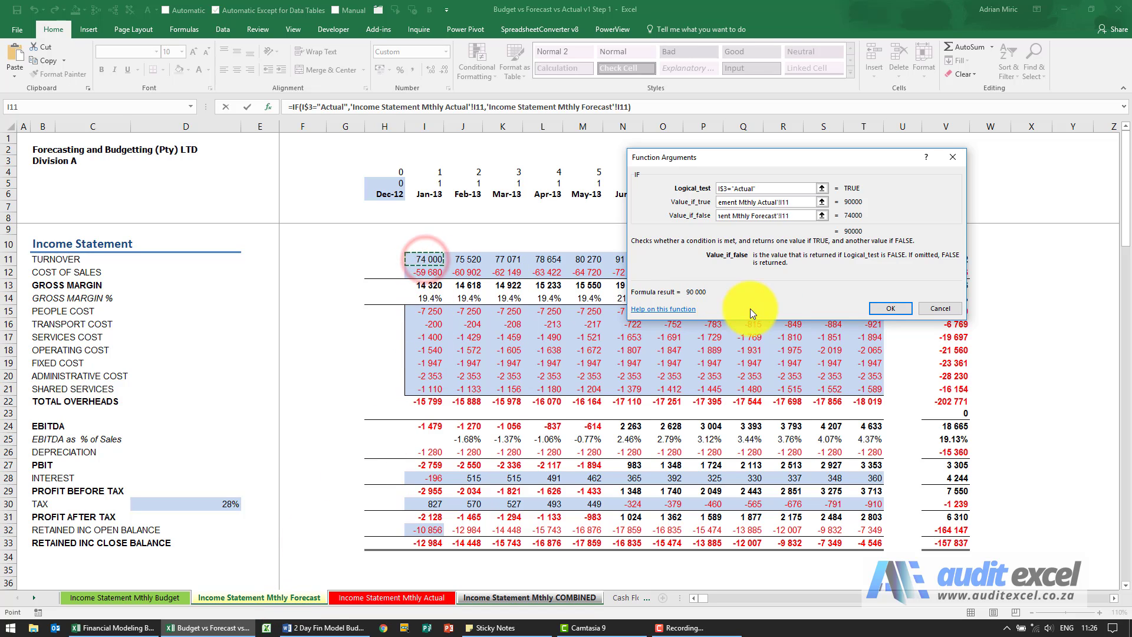
left_click(891, 309)
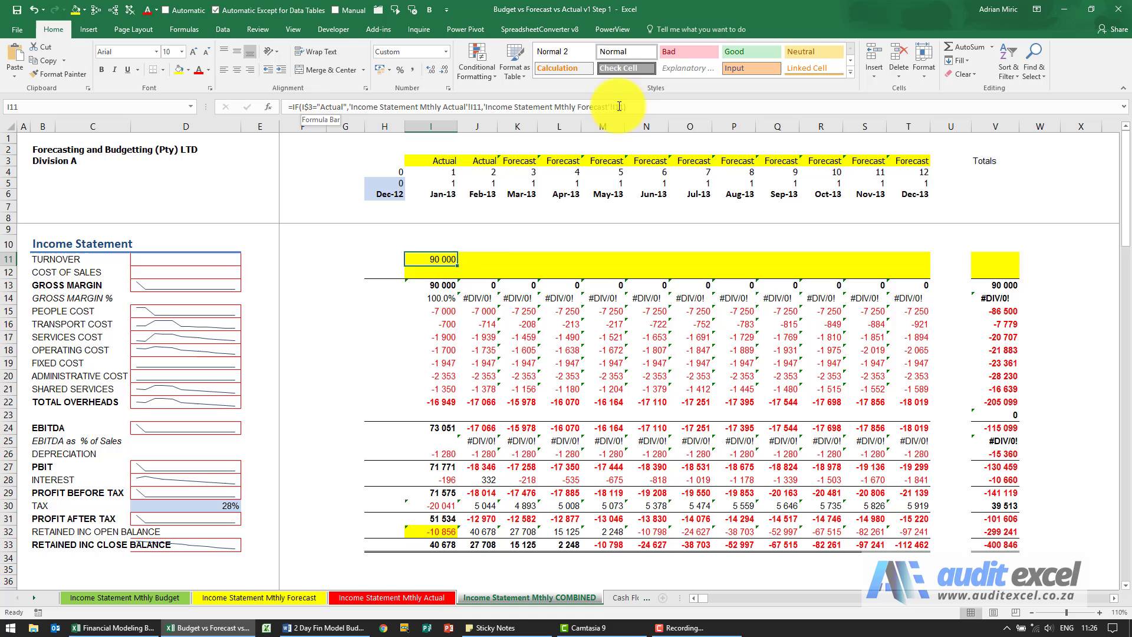
mouse_move(456, 265)
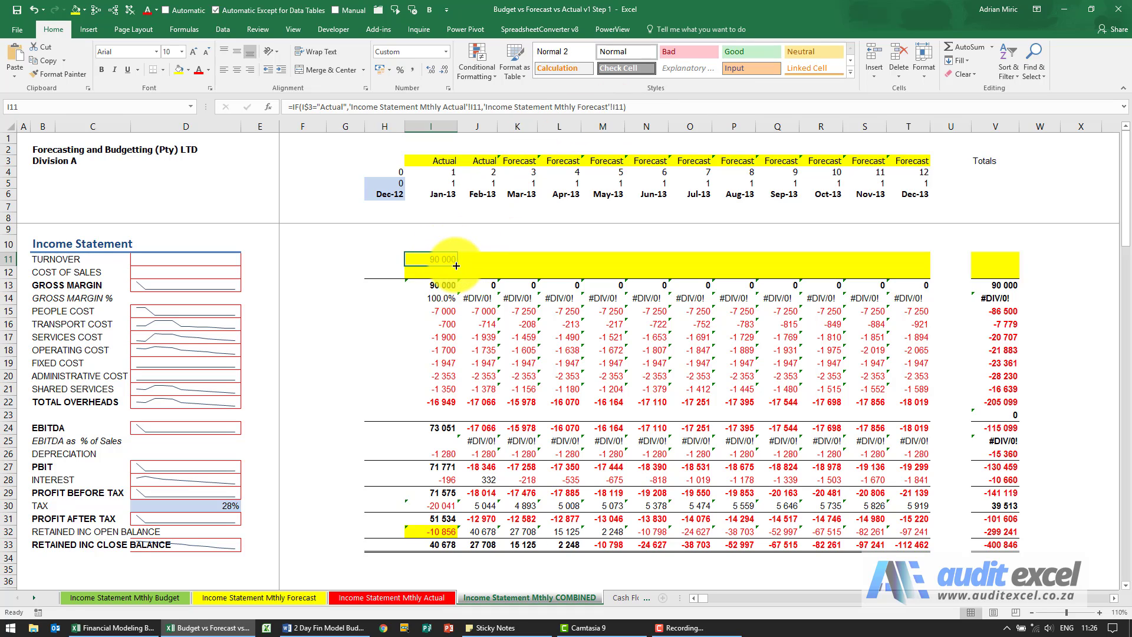
Step: Fill the turnover IF formula across I11:T11 and check it against the Actual and Forecast sheets
left_click_drag(429, 259, 867, 259)
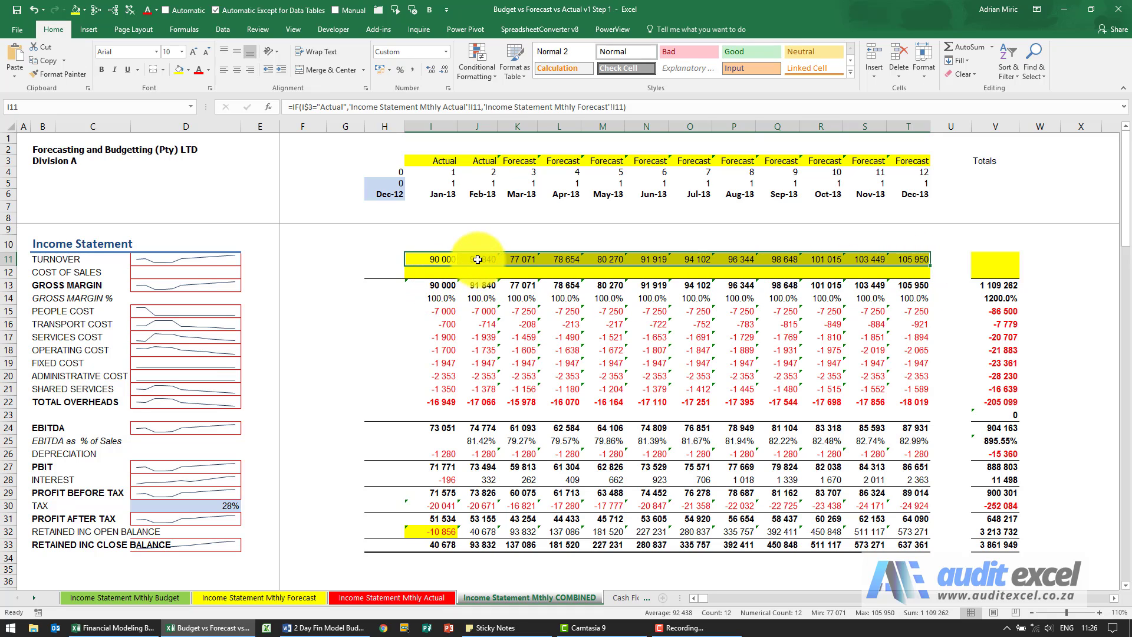
left_click(390, 597)
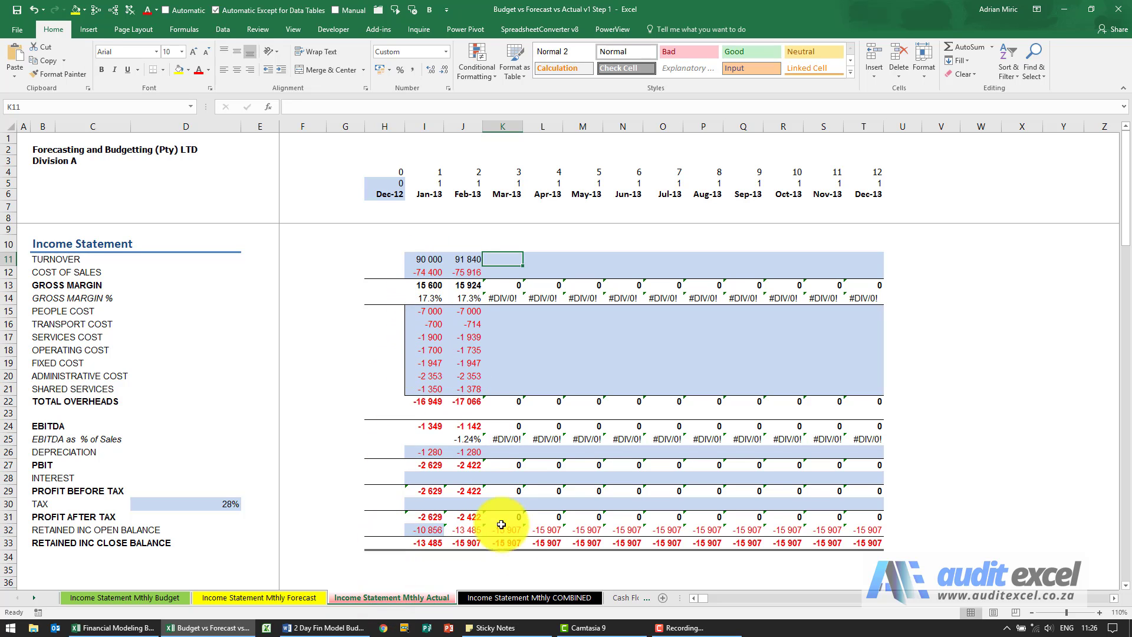
left_click(528, 596)
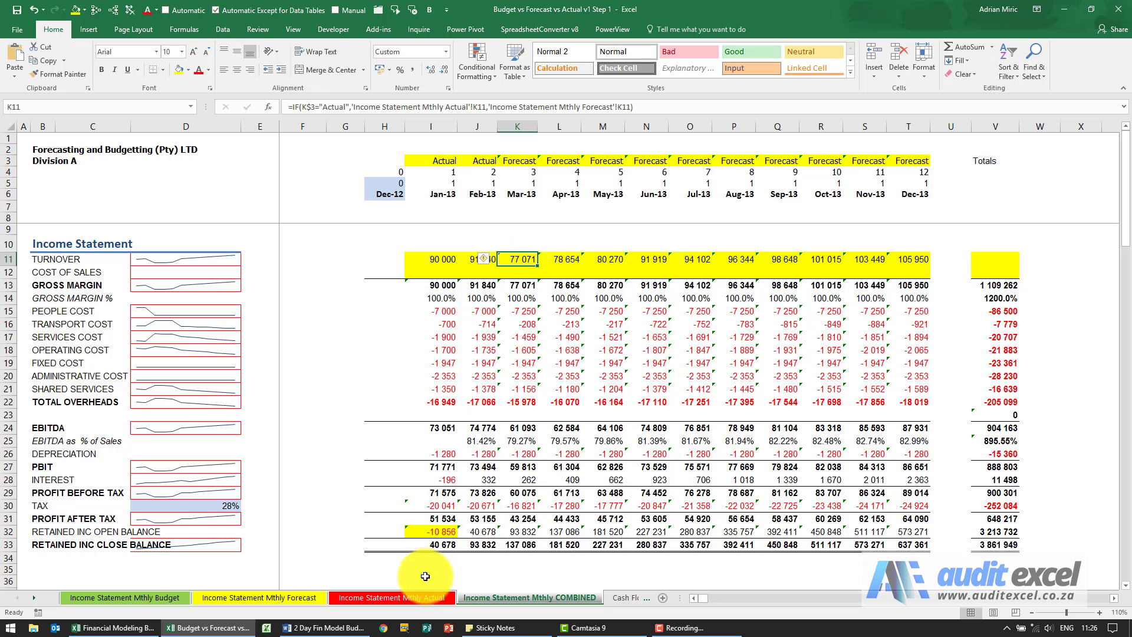
left_click(258, 597)
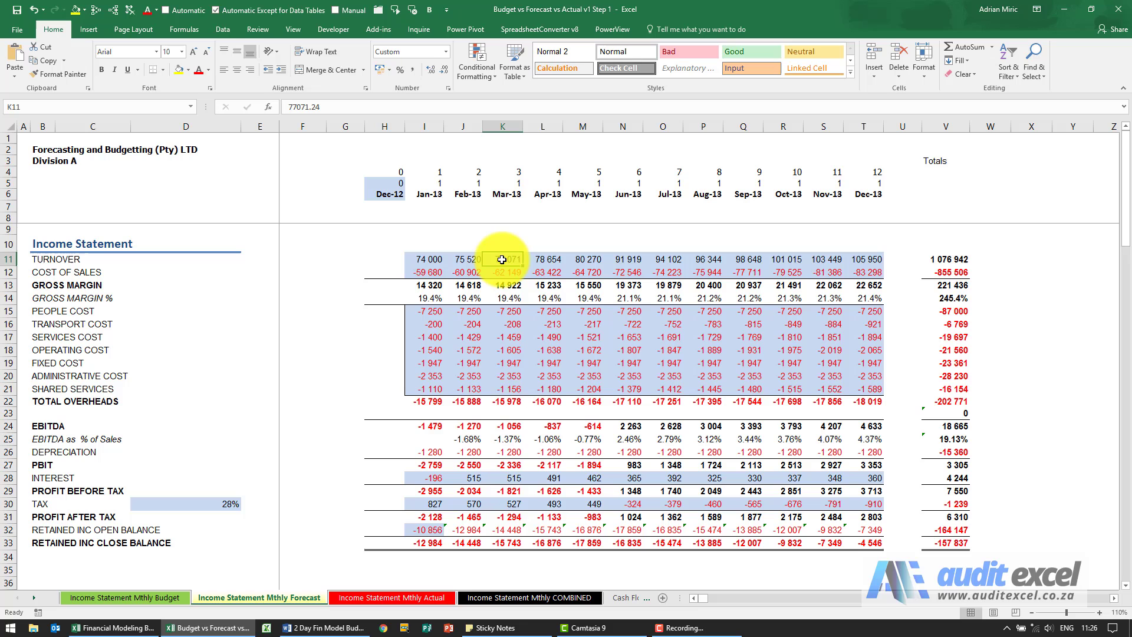
left_click(525, 598)
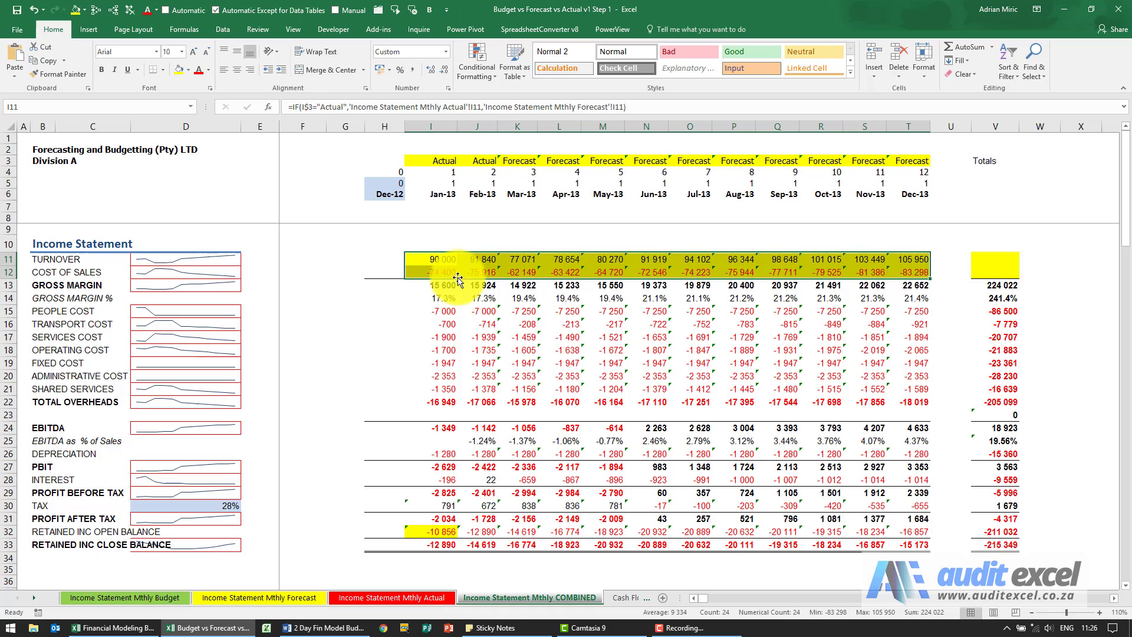
Step: Check the filled-down cost of sales formula in I12 and switch to the Actual sheet
left_click(441, 272)
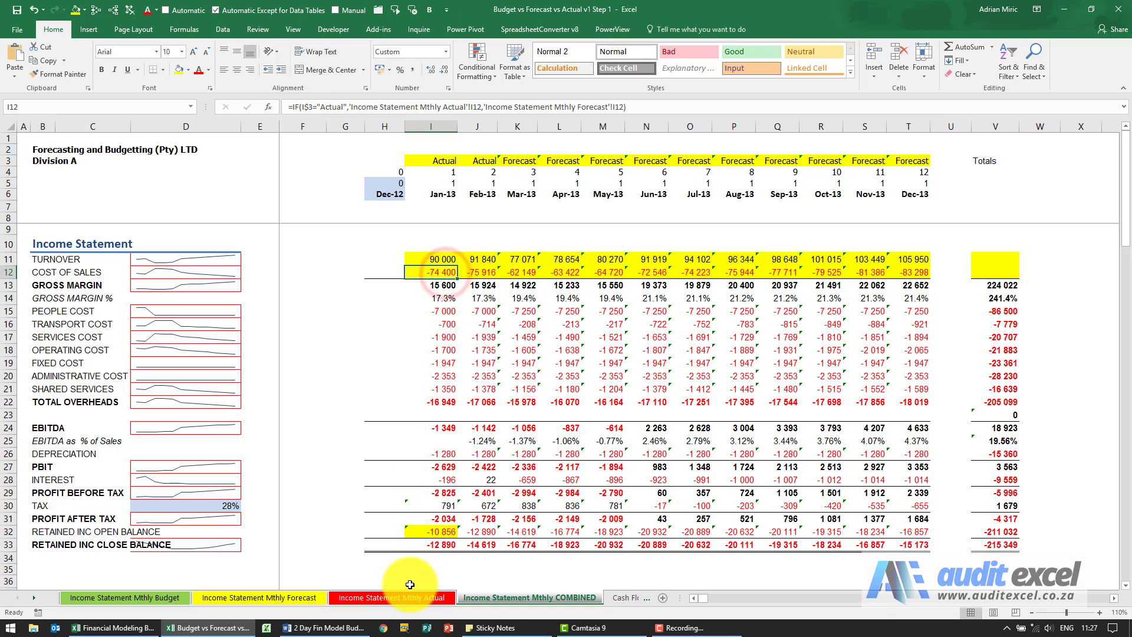
left_click(517, 271)
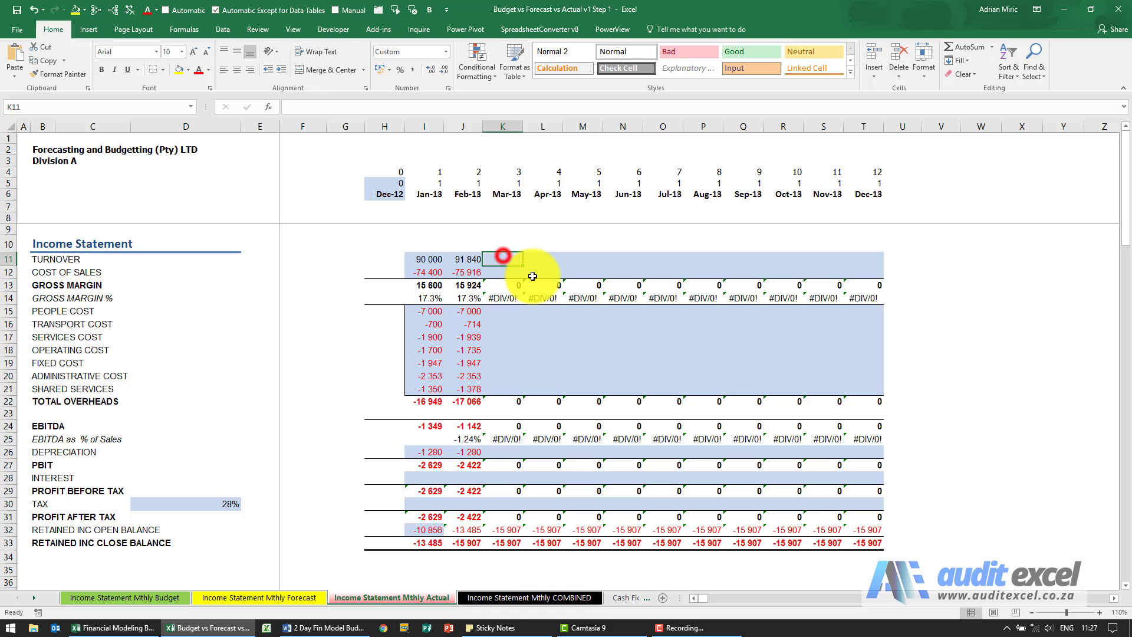
Step: Enter 100 as March actual turnover and confirm the combined sheet flags March as Actual
type("100")
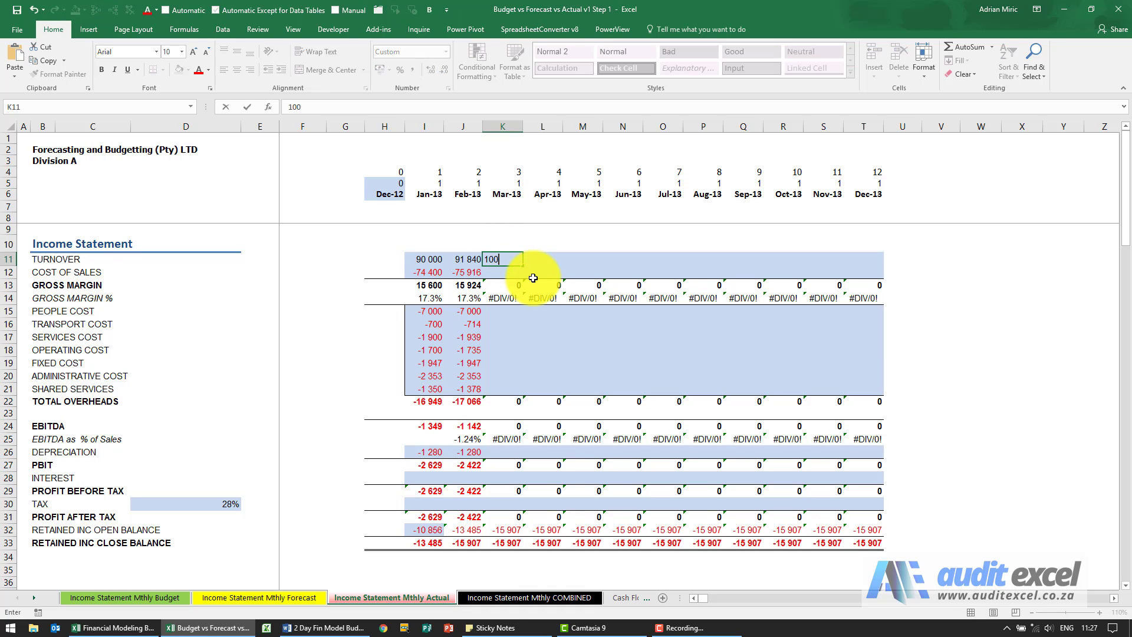
key("Enter")
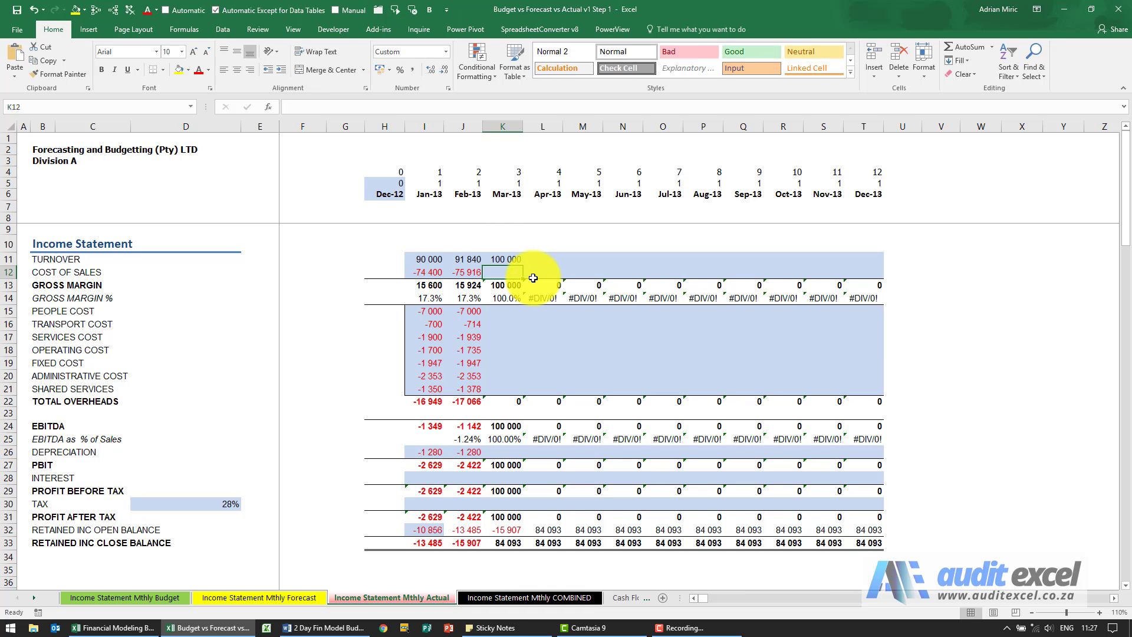
left_click(529, 596)
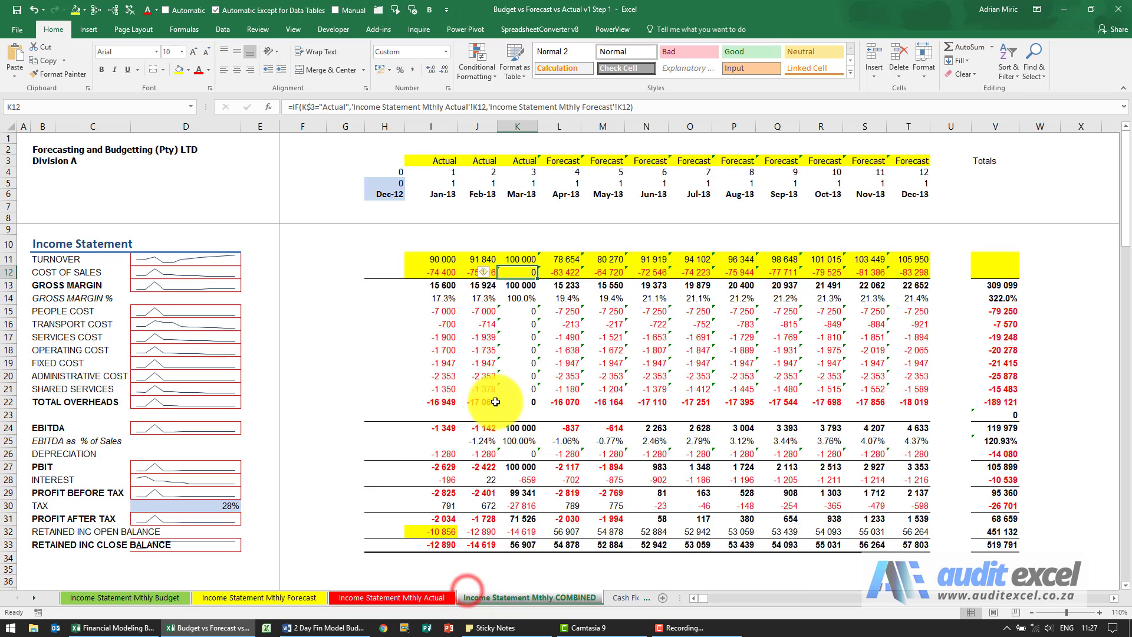
mouse_move(530, 241)
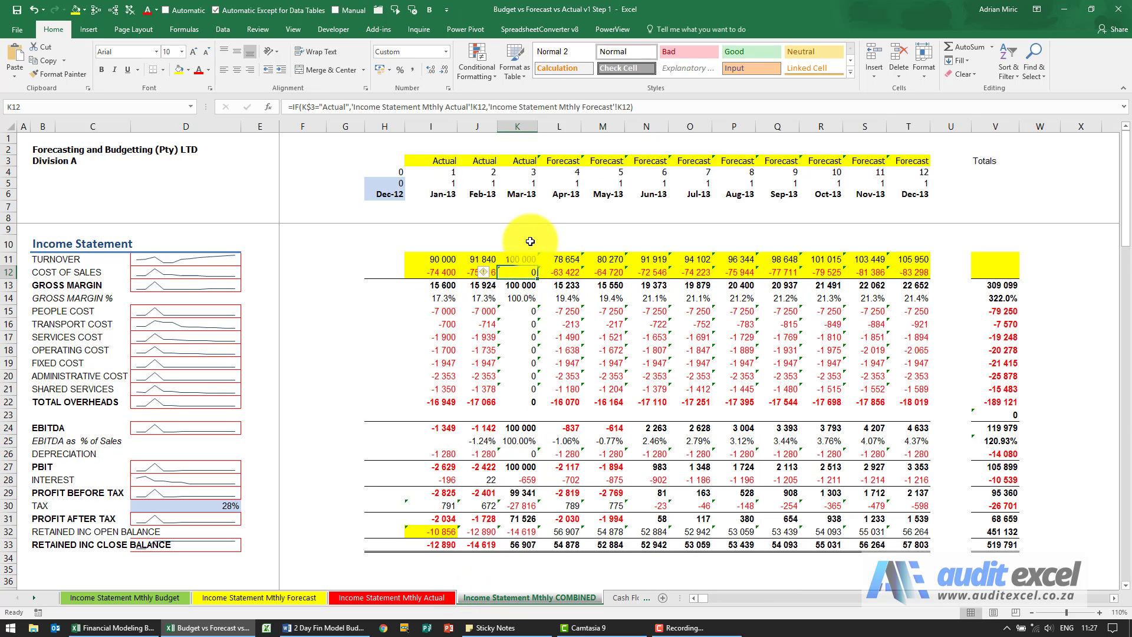
mouse_move(520, 251)
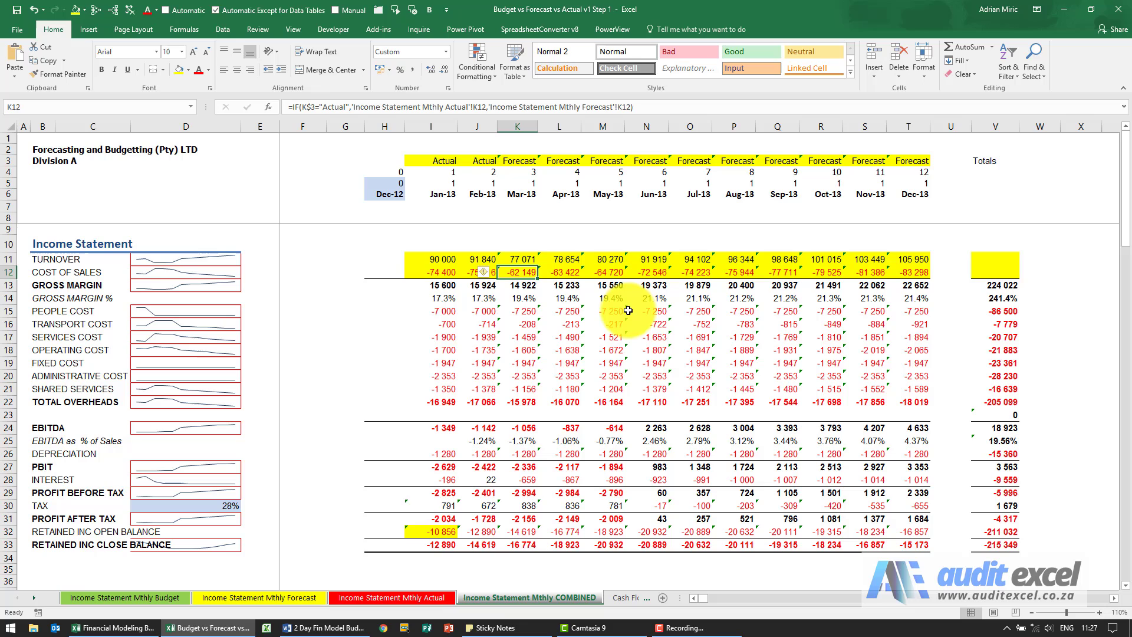
mouse_move(984, 259)
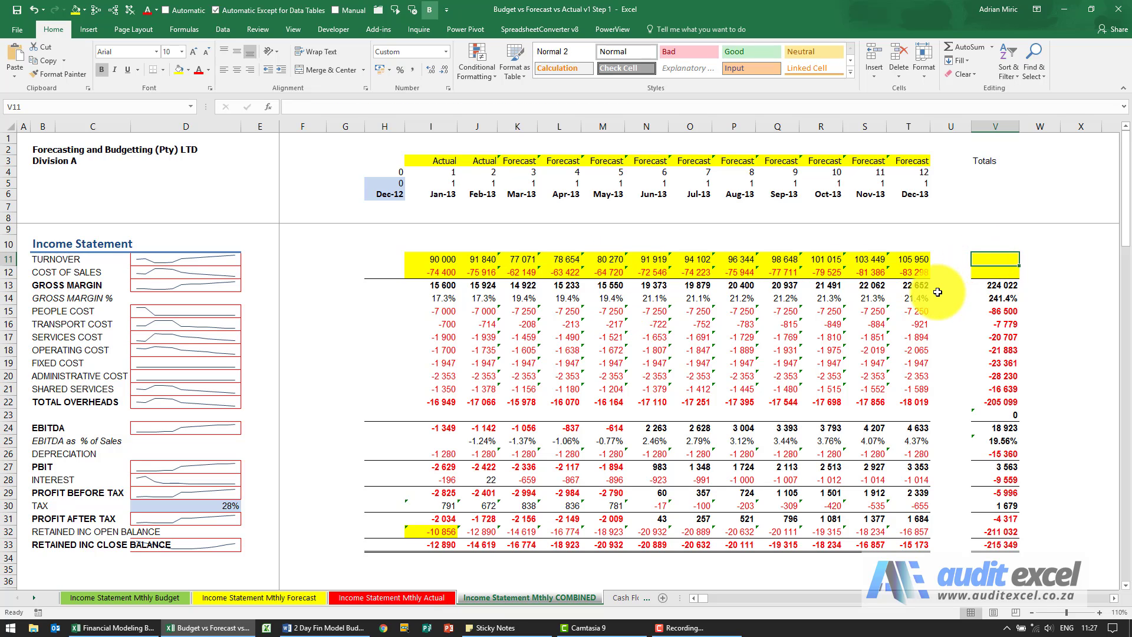
Step: Total January–December turnover in V11 with =SUM(I11:T11), giving 1 109 262, and copy it
type("=sum(")
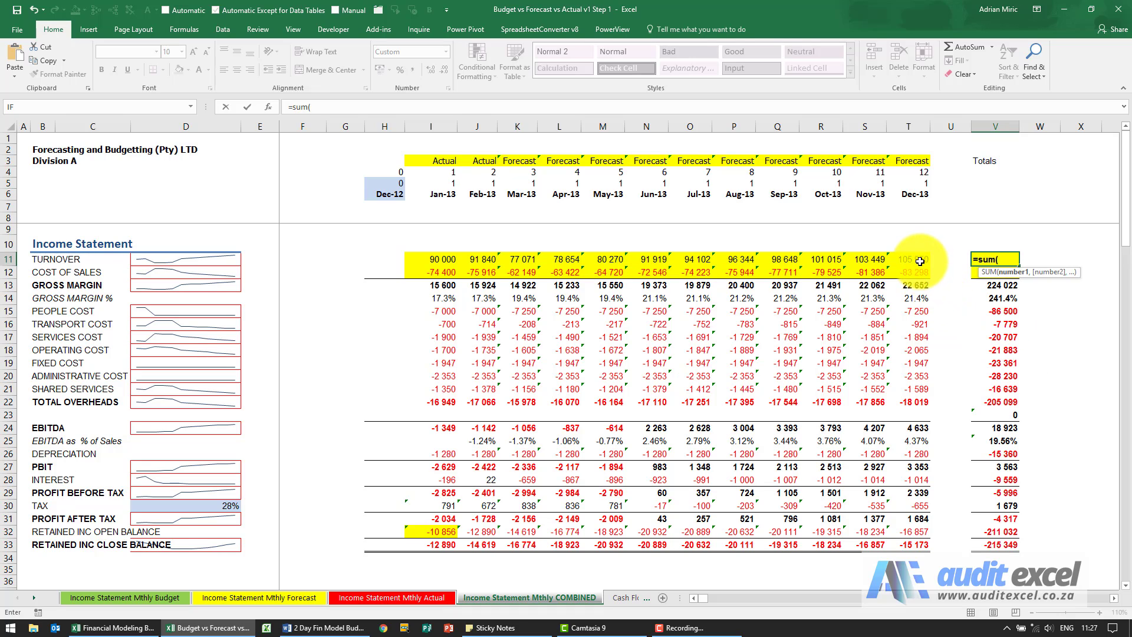
left_click_drag(455, 261, 913, 261)
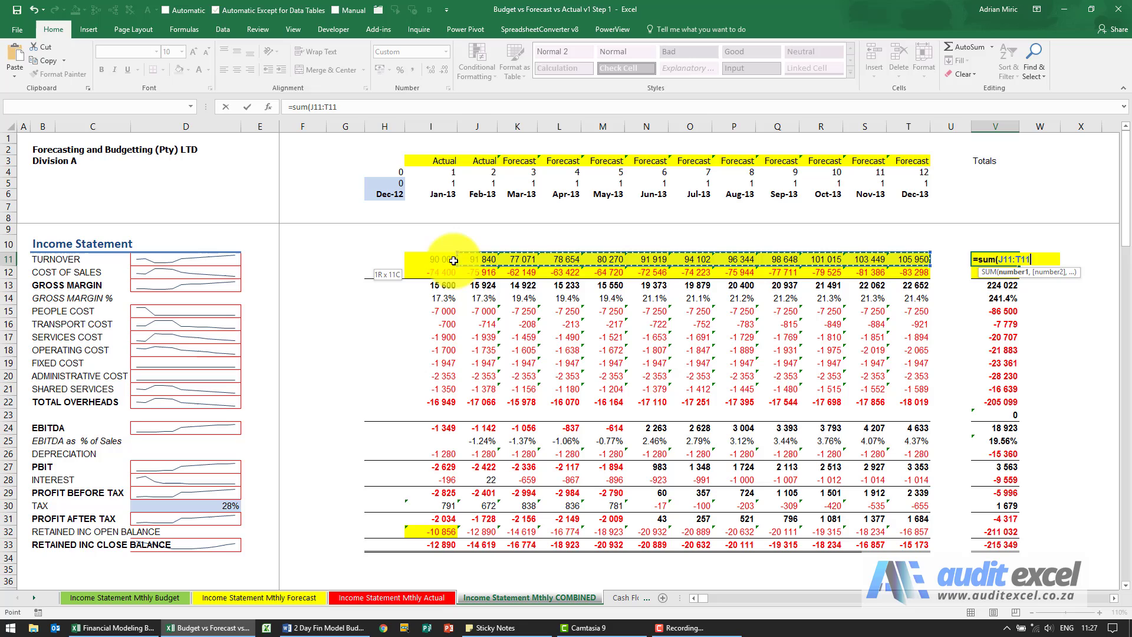
key("Enter")
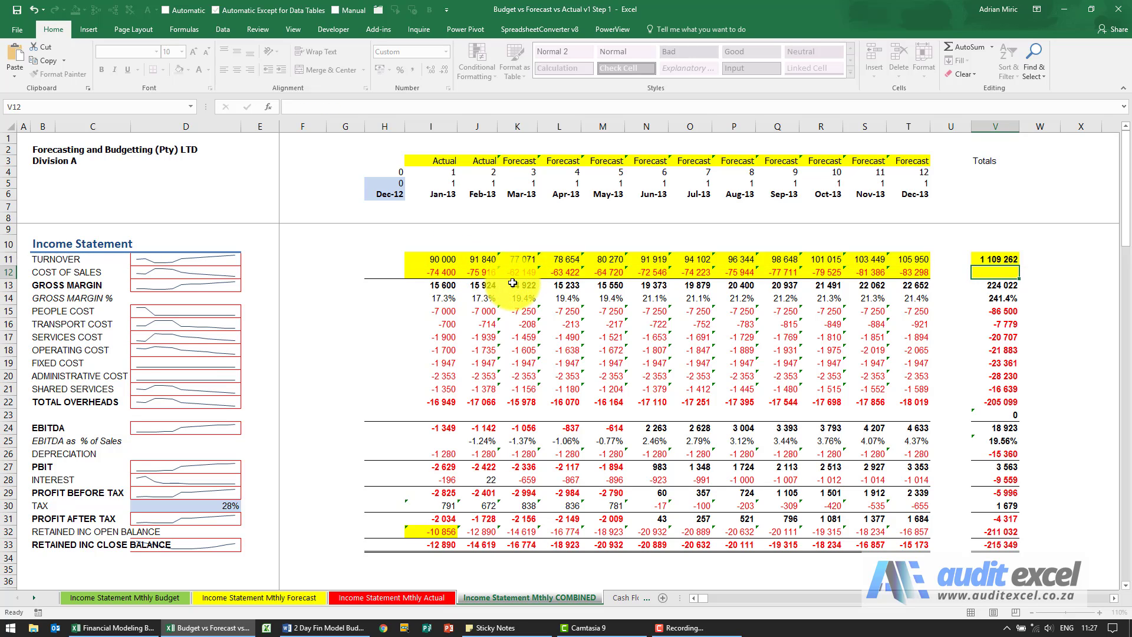
key("ctrl+c")
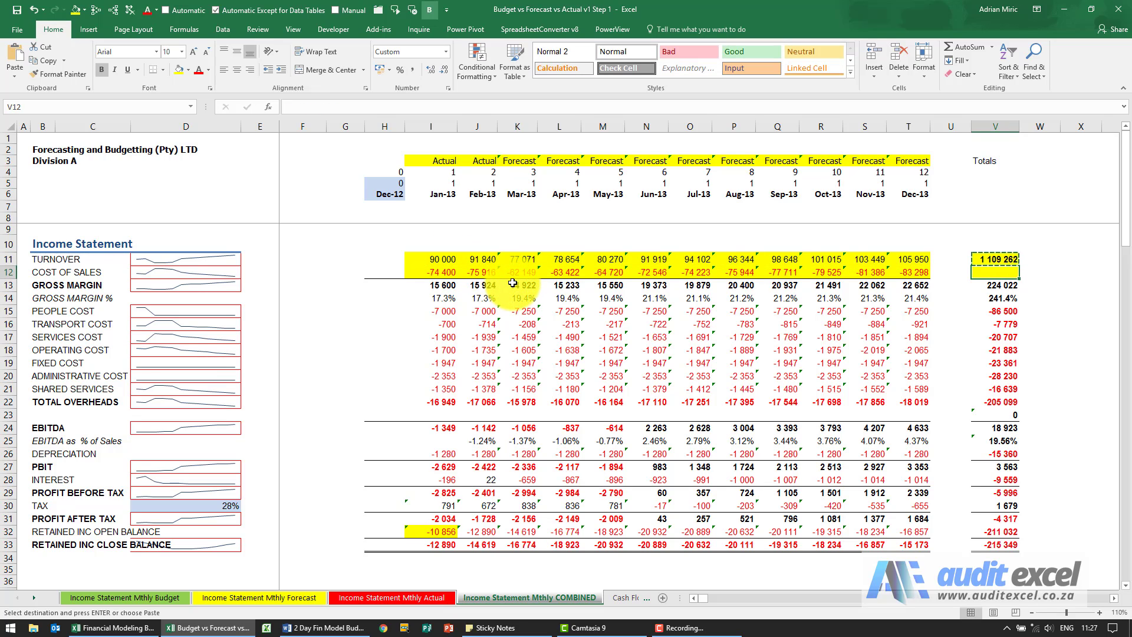